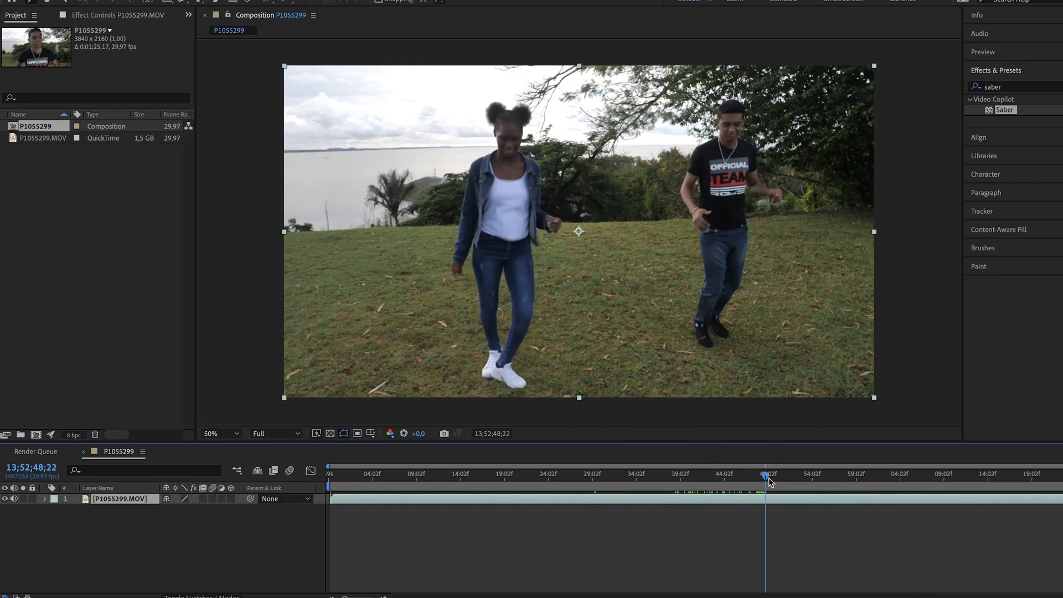
# Step: Rename the footage layer Original_Footage, duplicate it and name the copy Boy
pyautogui.click(767, 474)
pyautogui.write('Original_')
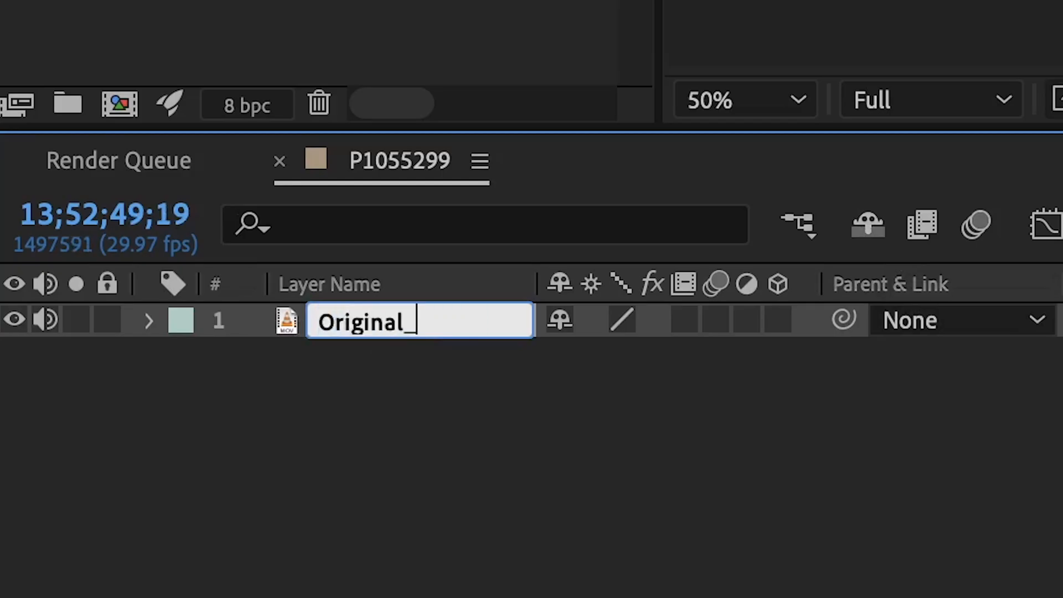
pyautogui.press('Return')
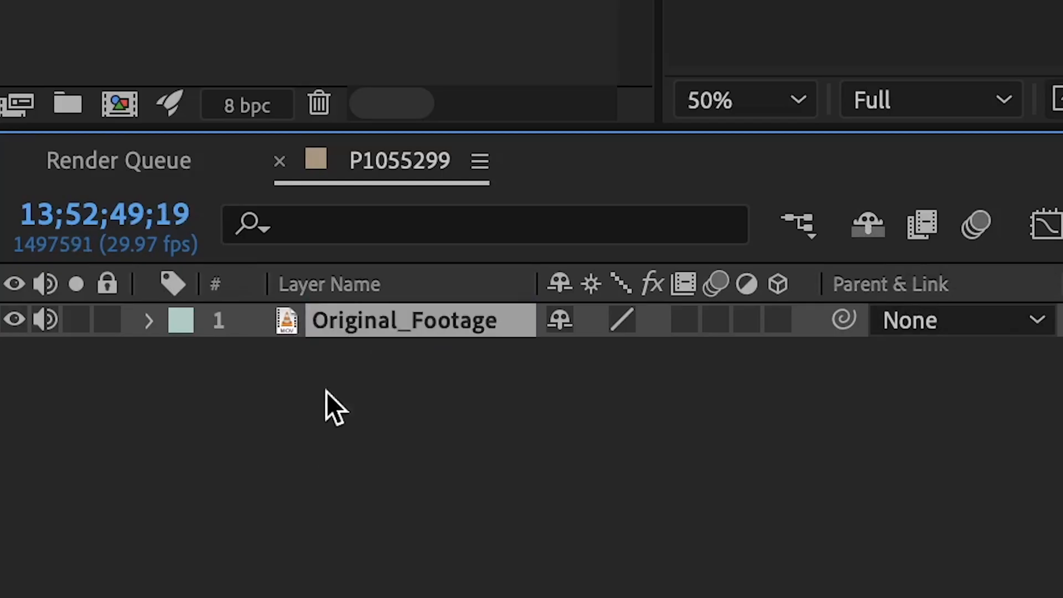
pyautogui.write('Boy')
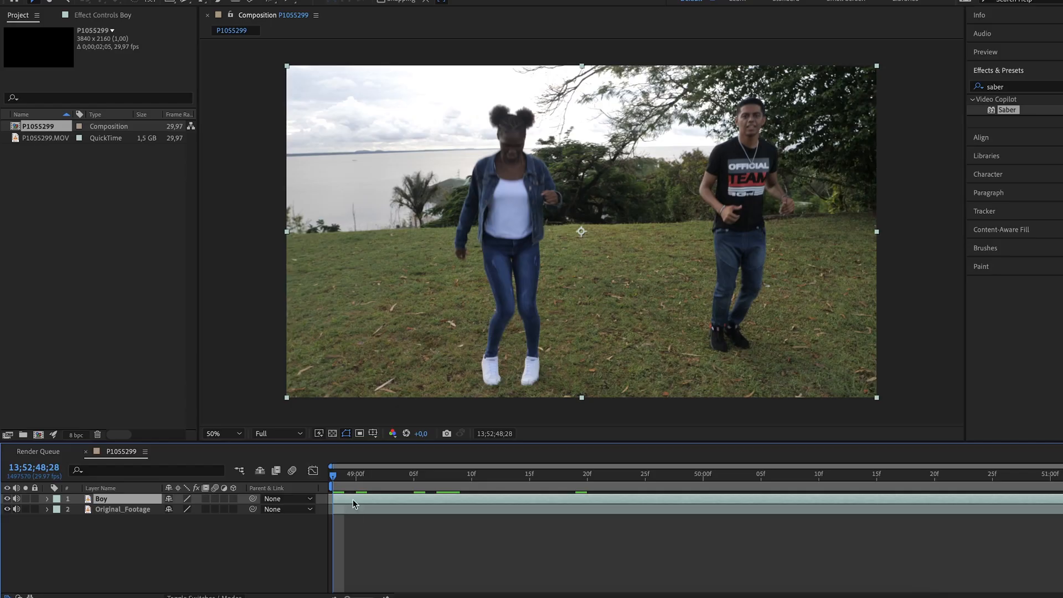
# Step: Roto Brush the dancing man on the Boy layer, including his missed arm, at Best quality
pyautogui.doubleClick(102, 498)
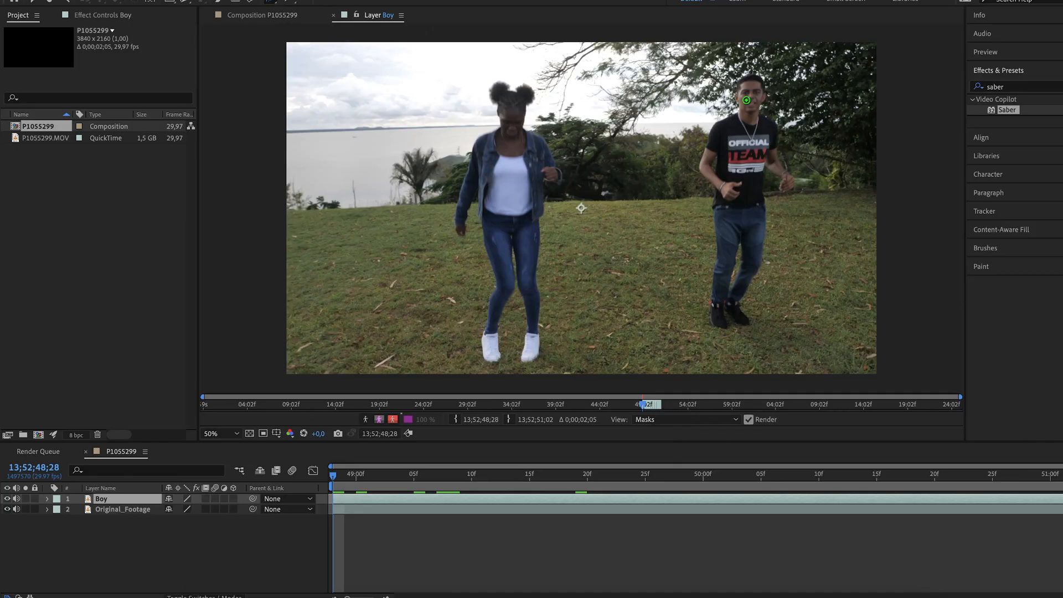
pyautogui.click(684, 418)
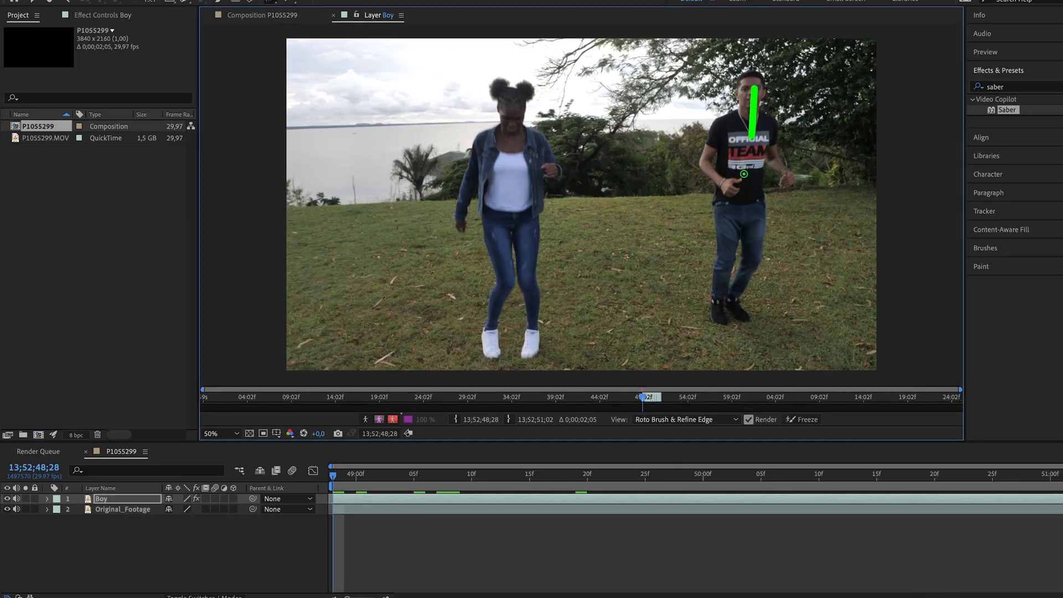
pyautogui.click(389, 164)
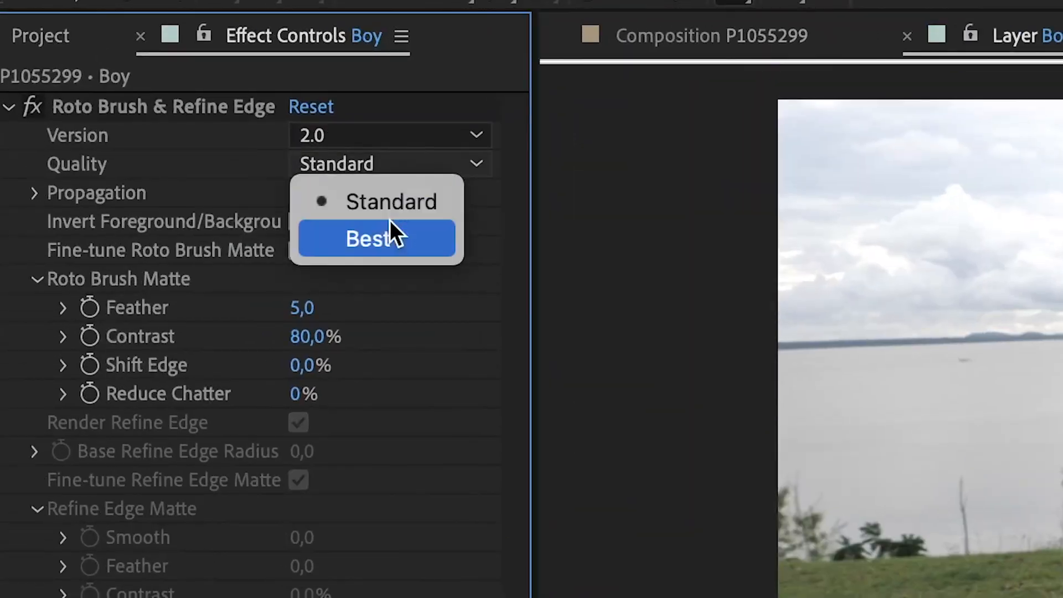
pyautogui.click(370, 238)
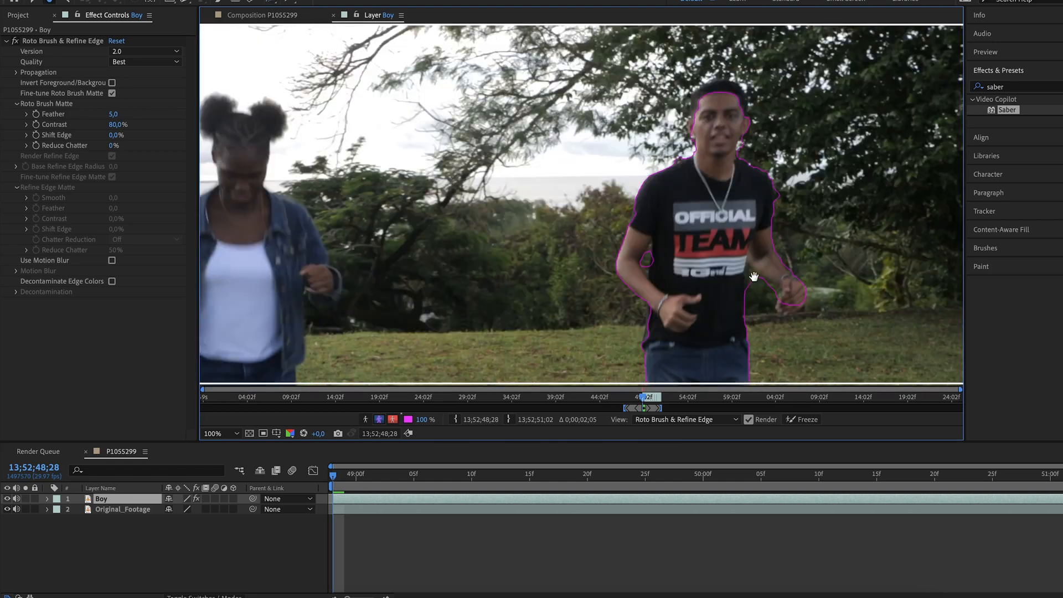
pyautogui.click(213, 433)
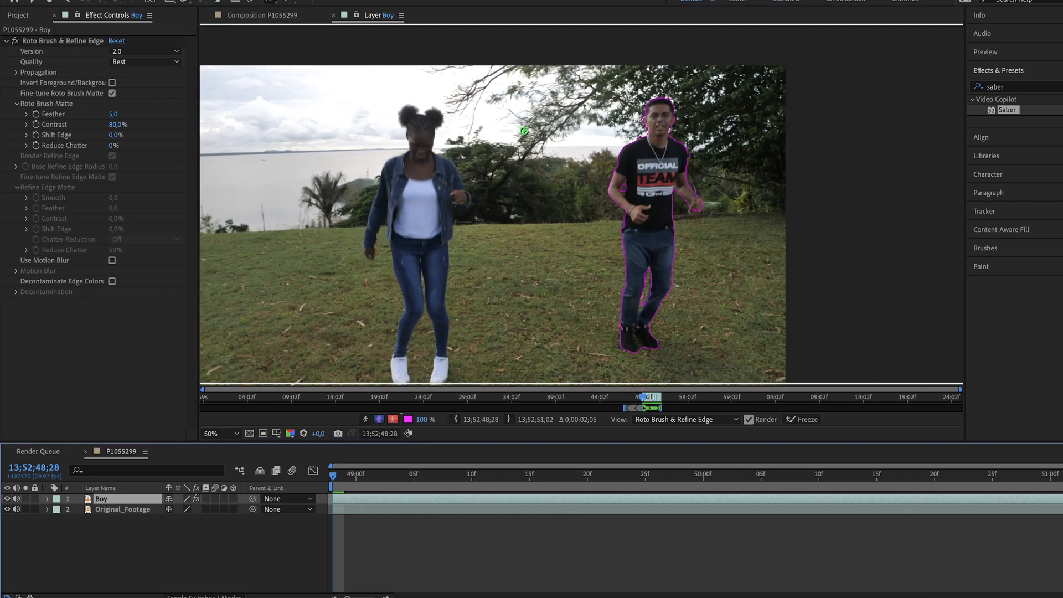
# Step: Auto-trace the Boy layer's alpha over the work area, then add a black solid with Saber
pyautogui.click(262, 16)
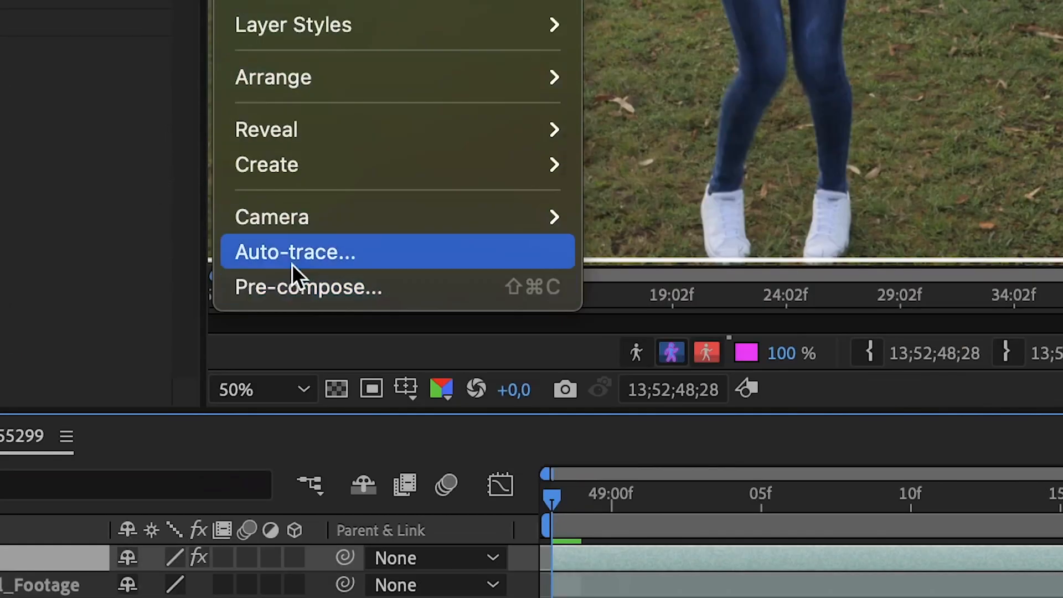
pyautogui.click(293, 251)
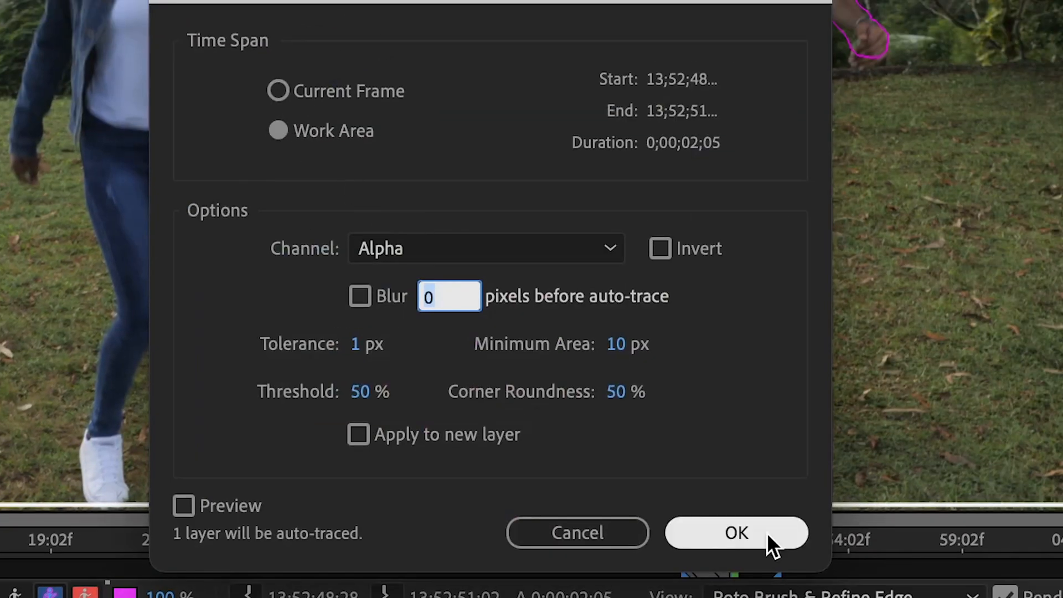
pyautogui.click(736, 533)
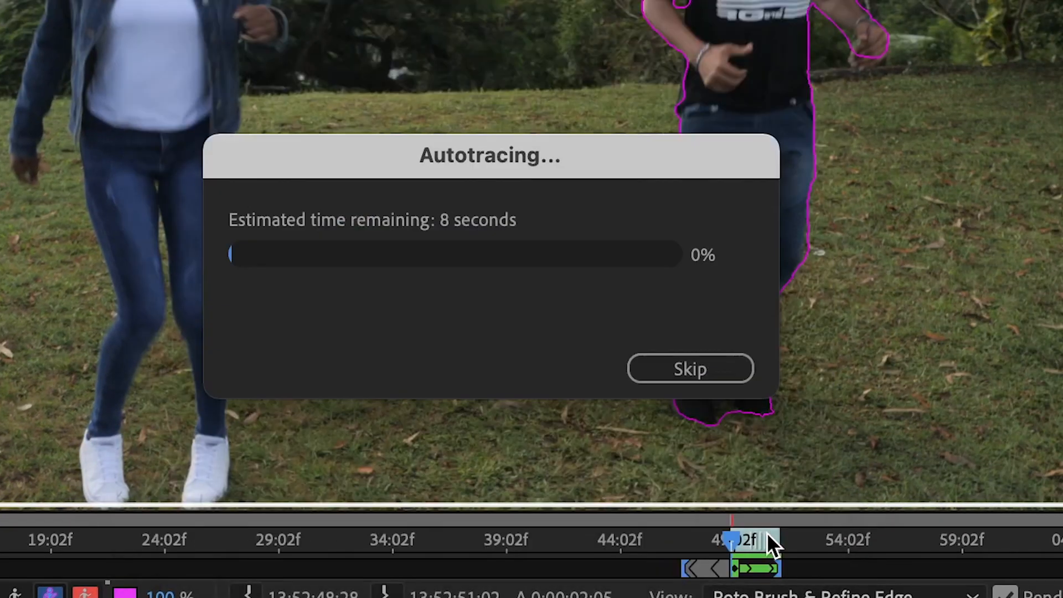
pyautogui.click(690, 367)
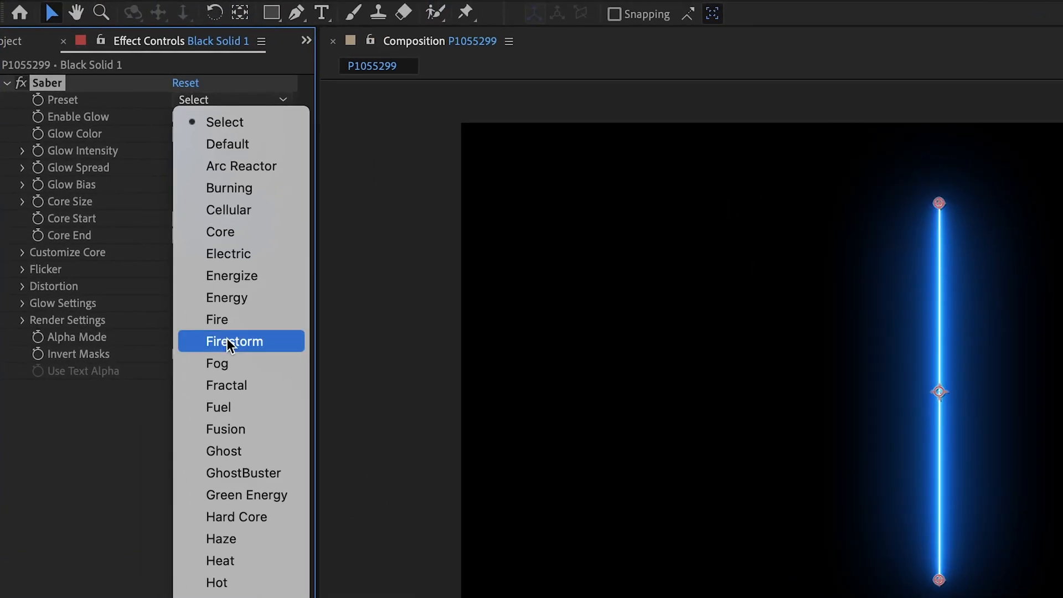
# Step: Set Saber to the Electric preset with Layer Masks core, screen the solid and rename it Neon_Around_Boy
pyautogui.click(235, 341)
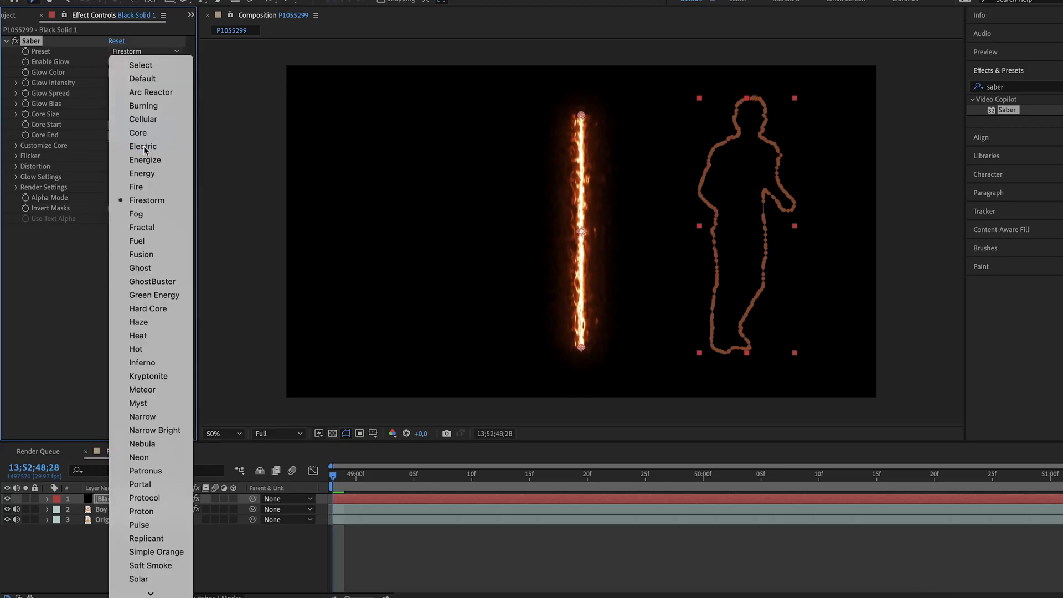
pyautogui.click(142, 146)
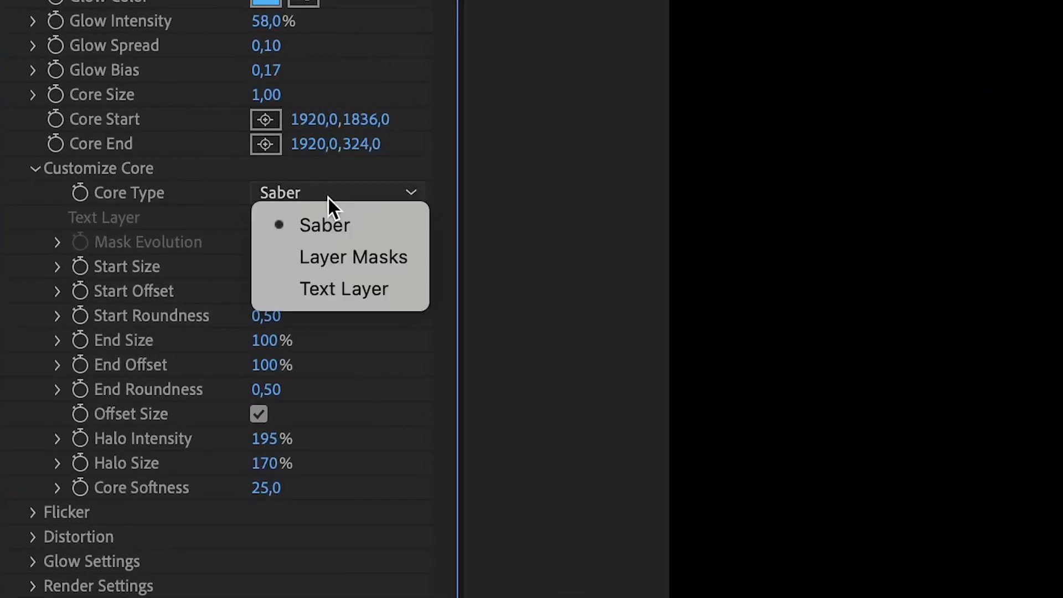
pyautogui.click(353, 256)
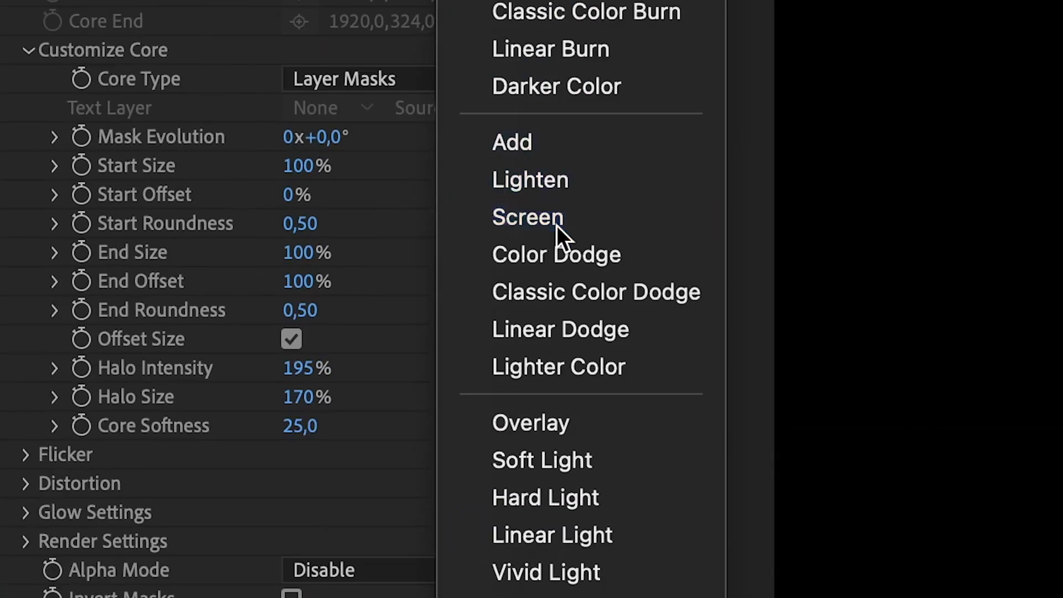
pyautogui.click(527, 218)
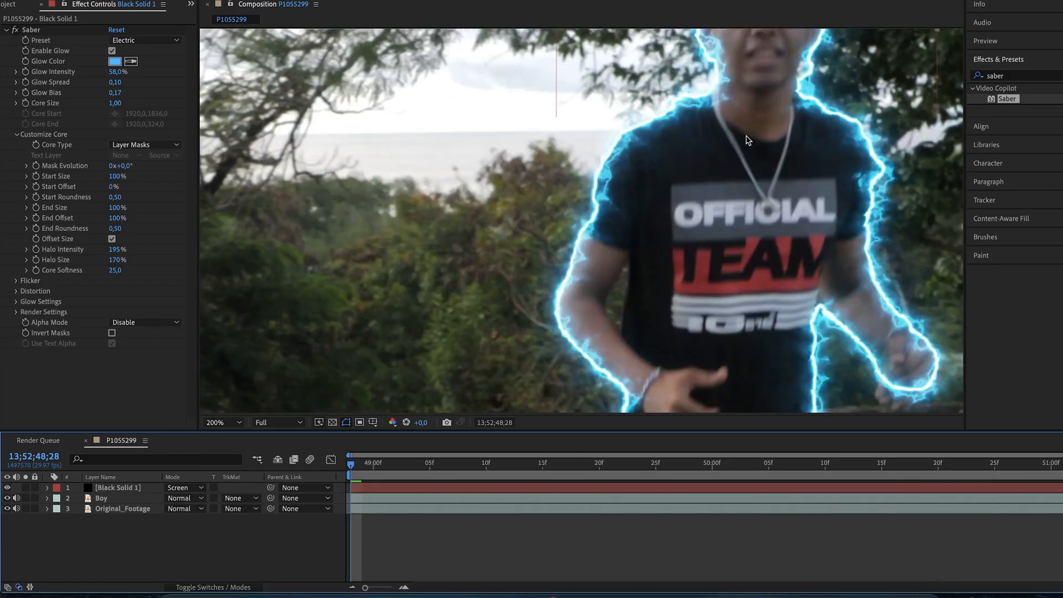
pyautogui.click(101, 498)
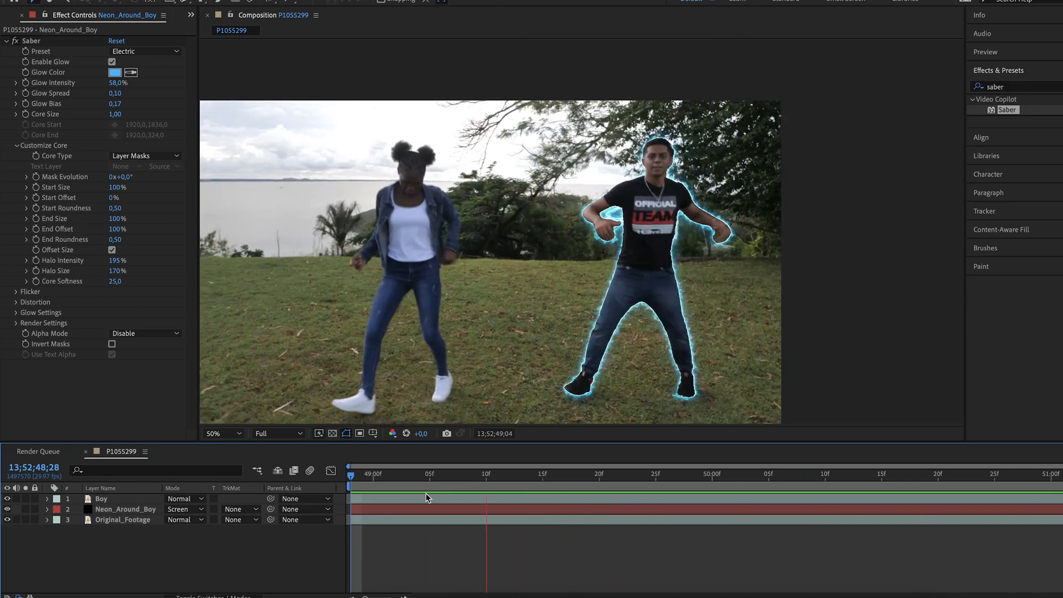
# Step: Drop the composition preview resolution to Half
pyautogui.write('echo')
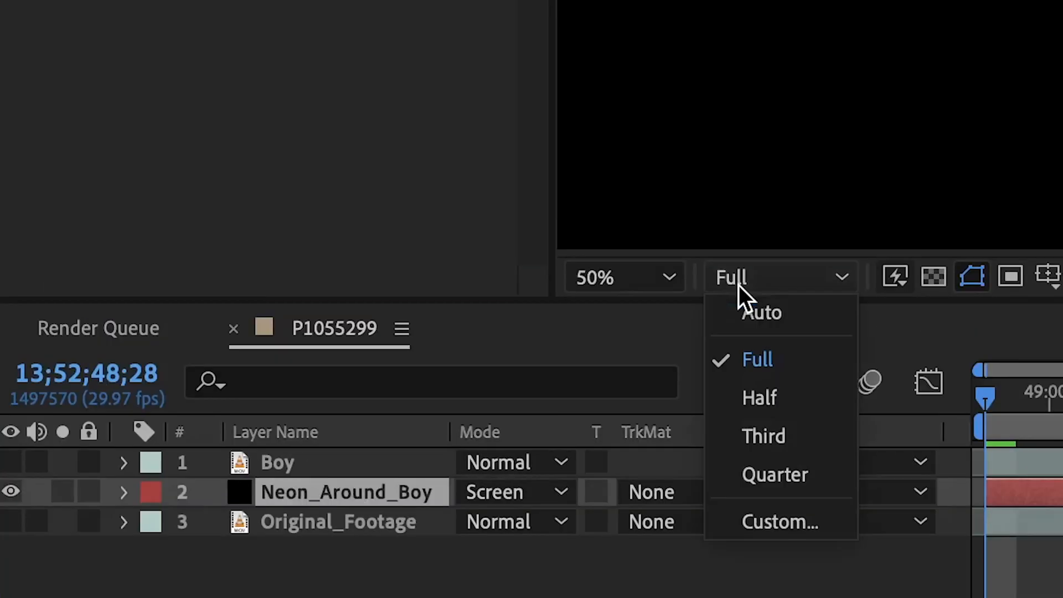
pyautogui.click(758, 398)
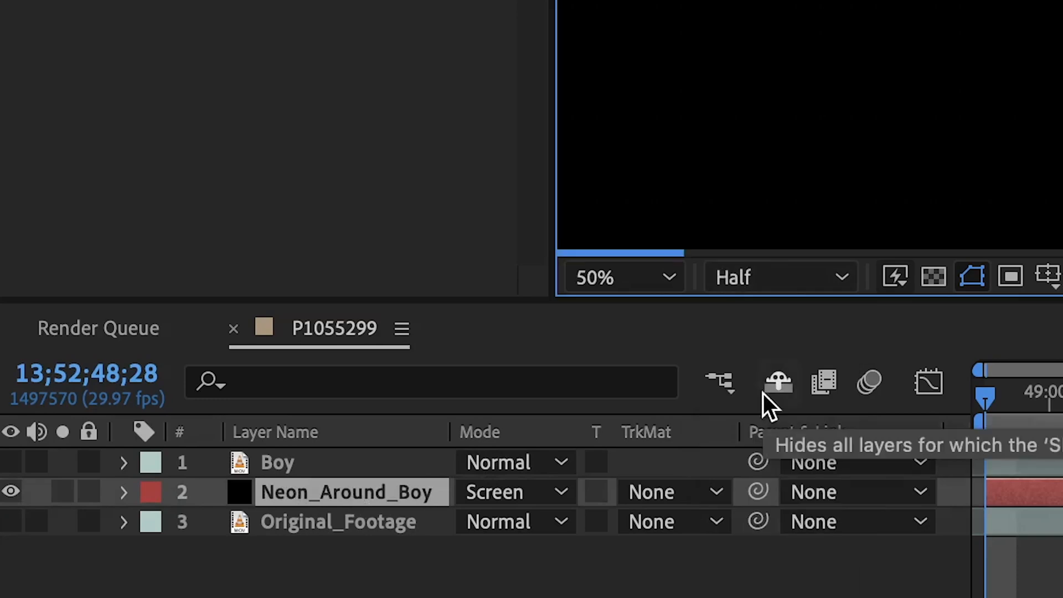